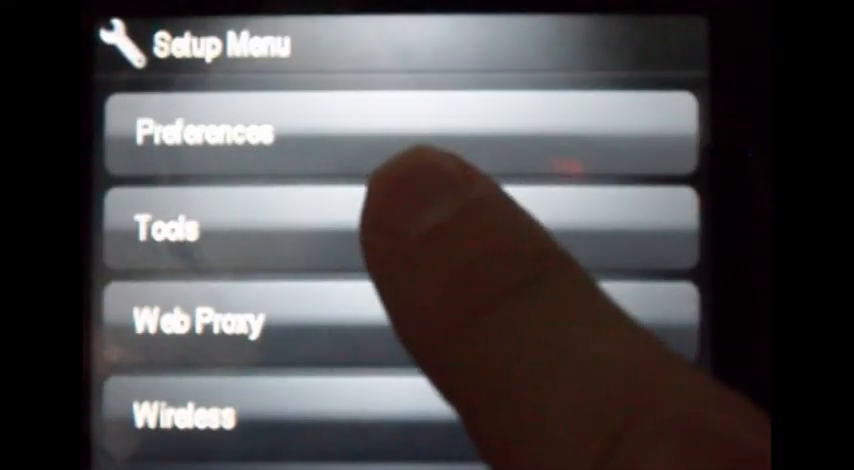
Step: Enter the Tools menu listing ink levels, reports and Clean Printhead
{"action": "left_click", "coordinate": [200, 228]}
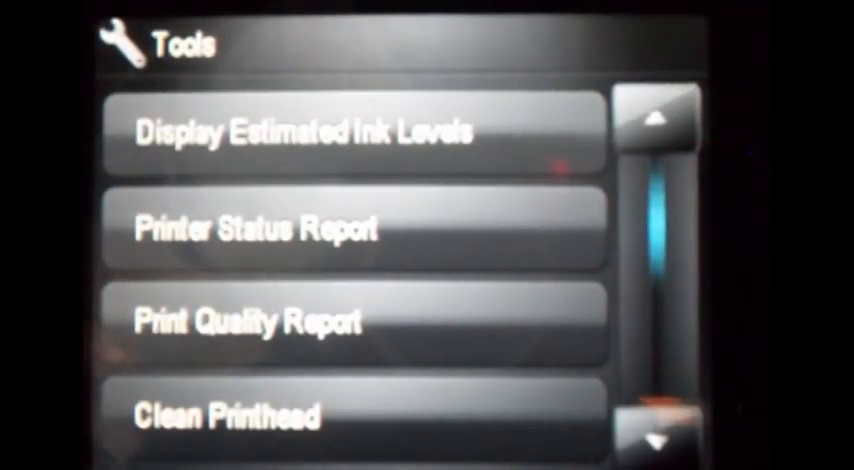